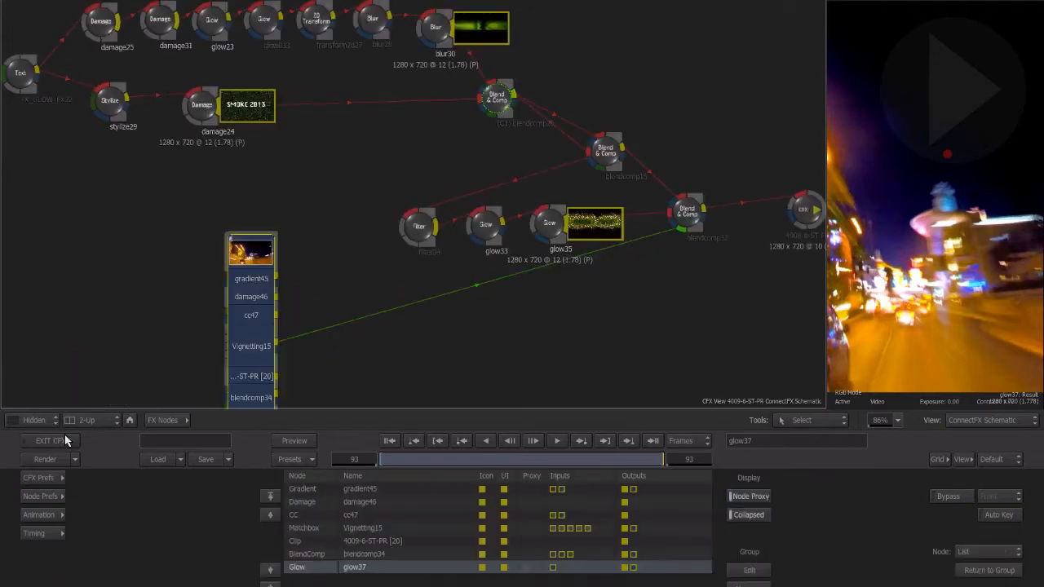
Condense the upper branch of effect nodes into a single CFX clip.
{"action": "left_click", "coordinate": [430, 28]}
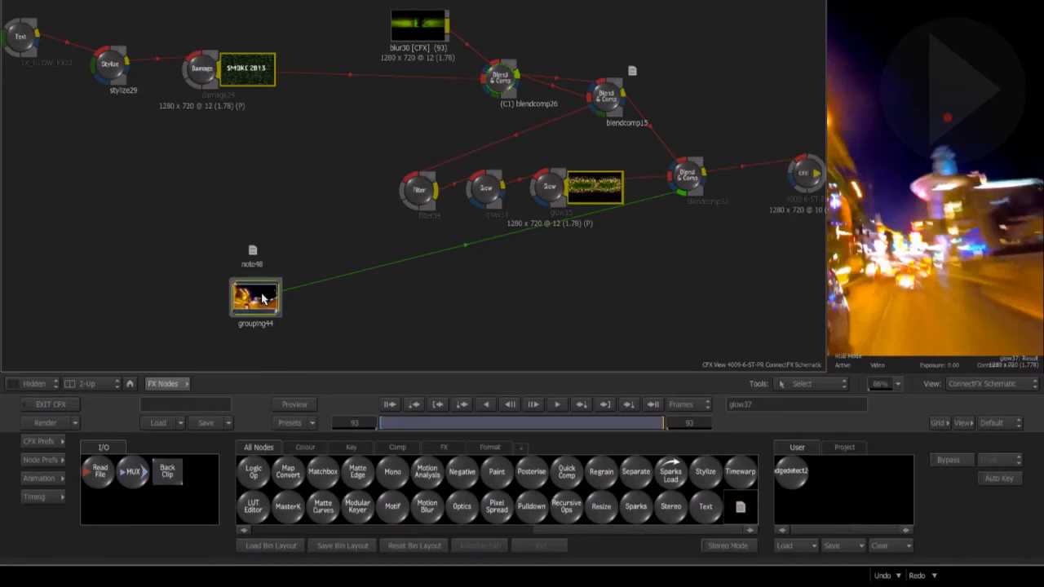
Save the CFX_ST_SETUP_001 setup as a new setup file via Save As.
{"action": "left_click", "coordinate": [205, 469]}
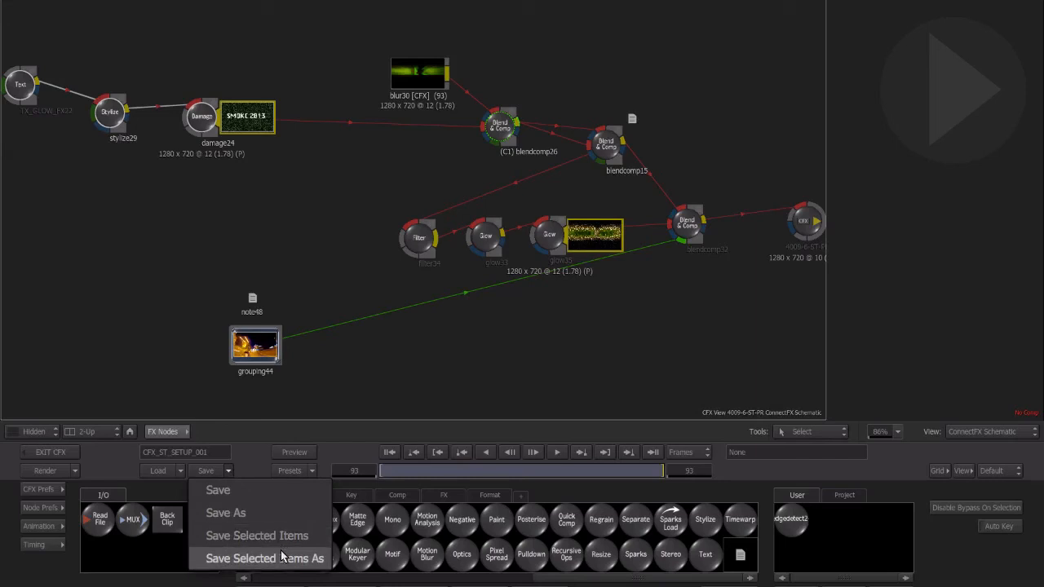